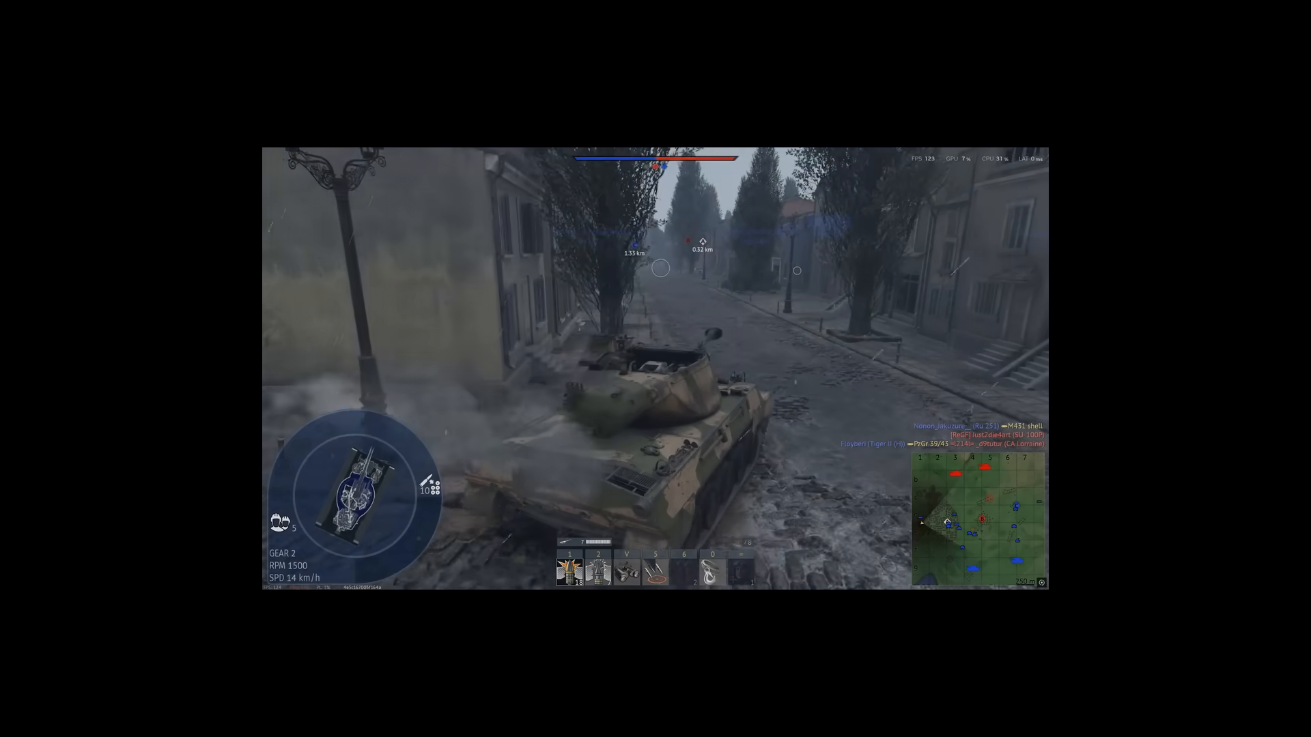
Switch from the snowy town-street tank drive to the delay-based netcode article.
{"action": "key", "text": "alt+tab"}
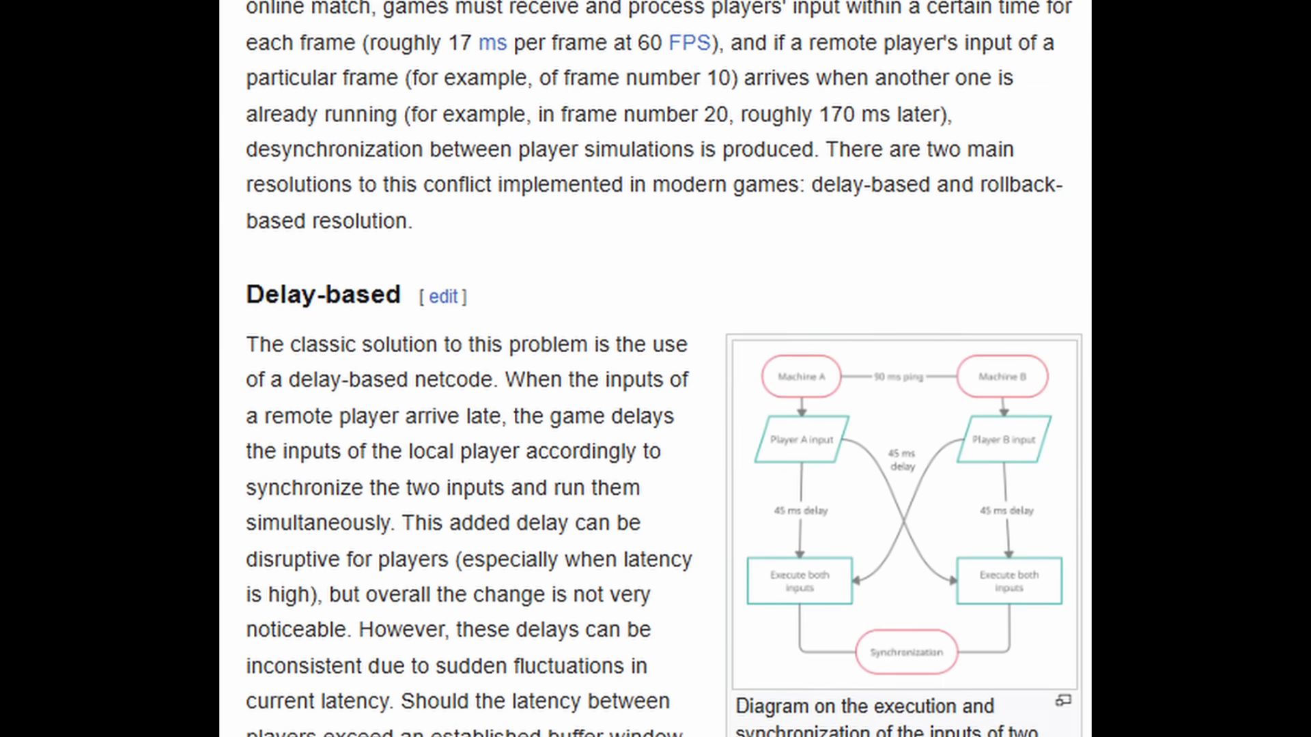